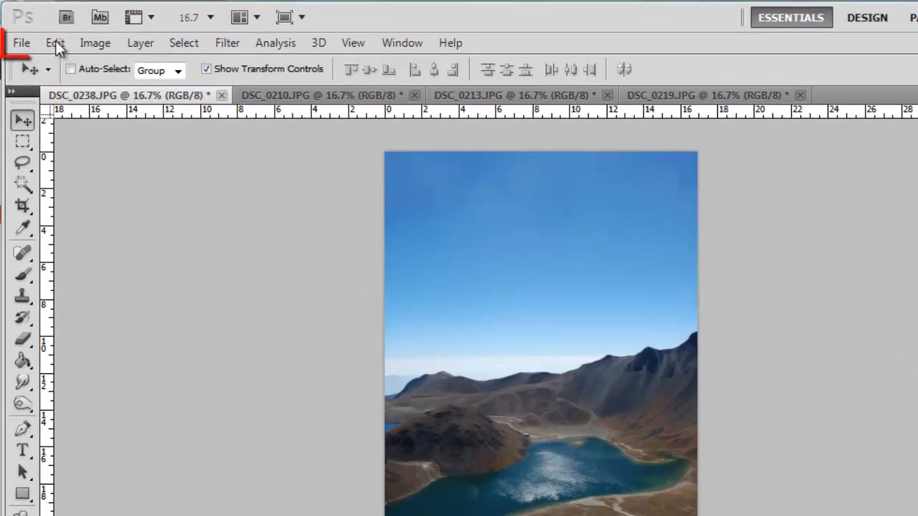
# - Create a new 4000 × 1000 px, 300 ppi white document
pyautogui.click(25, 58)
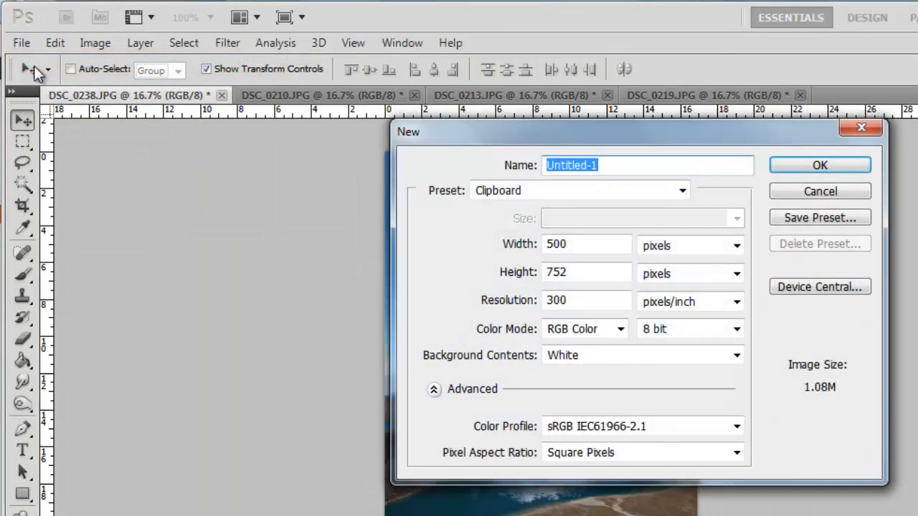
pyautogui.click(586, 243)
pyautogui.write('1000')
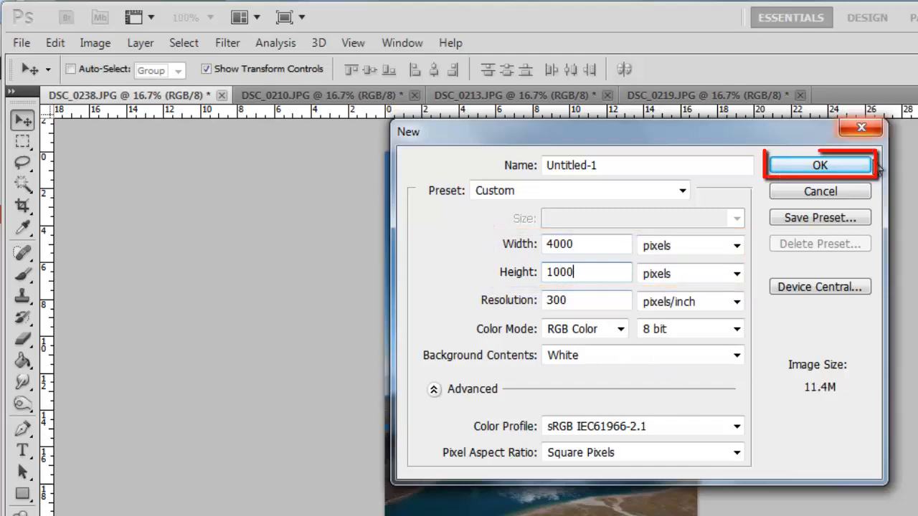
pyautogui.click(820, 165)
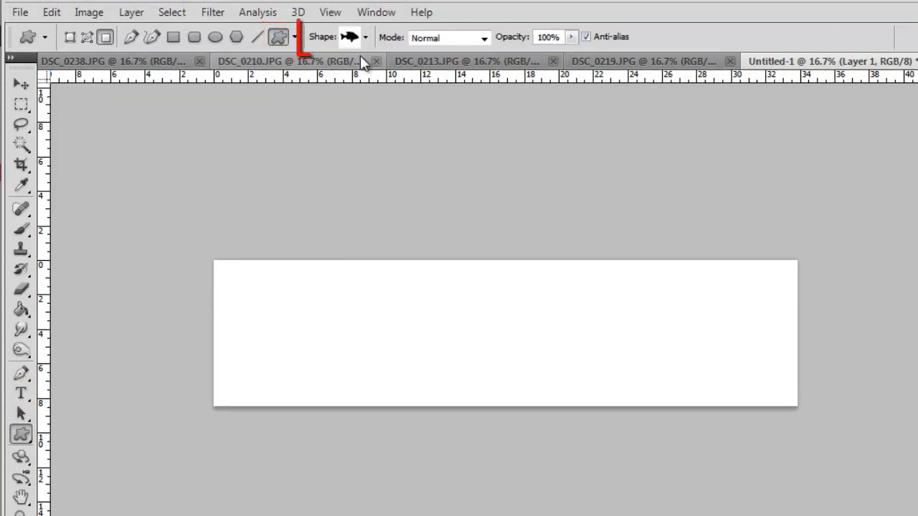
# - Load the Film custom shape set and draw the four-frame film strip shape
pyautogui.click(366, 37)
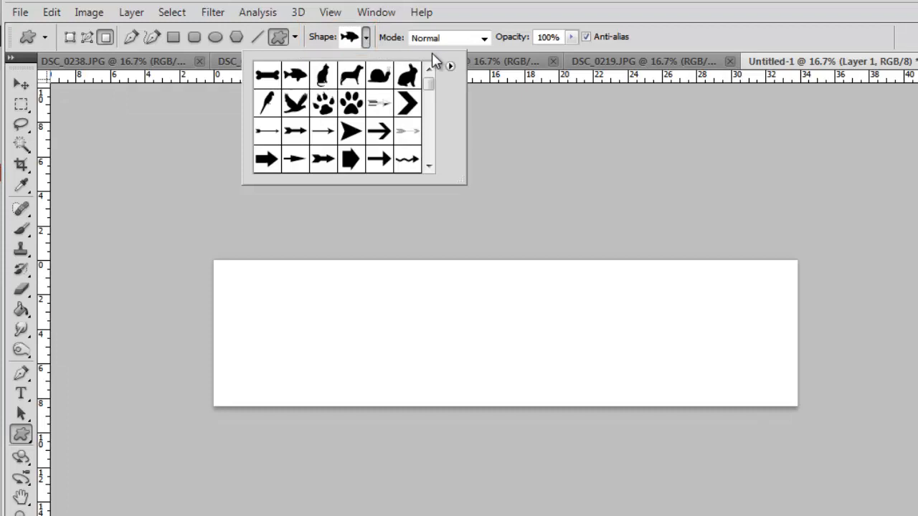
pyautogui.click(447, 66)
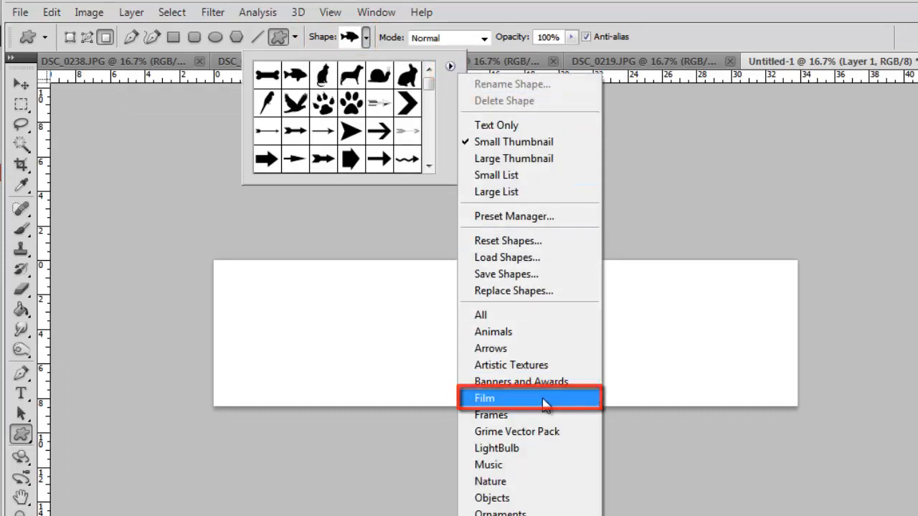
pyautogui.click(492, 398)
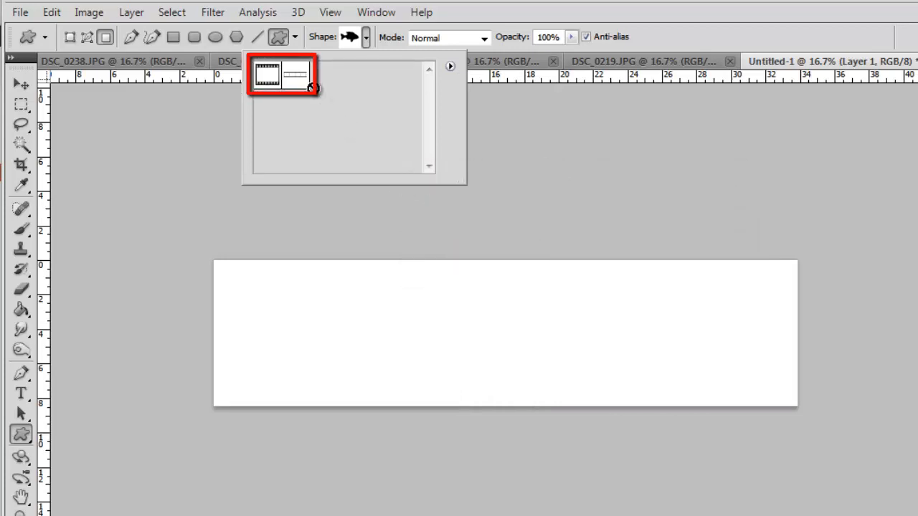
pyautogui.click(300, 75)
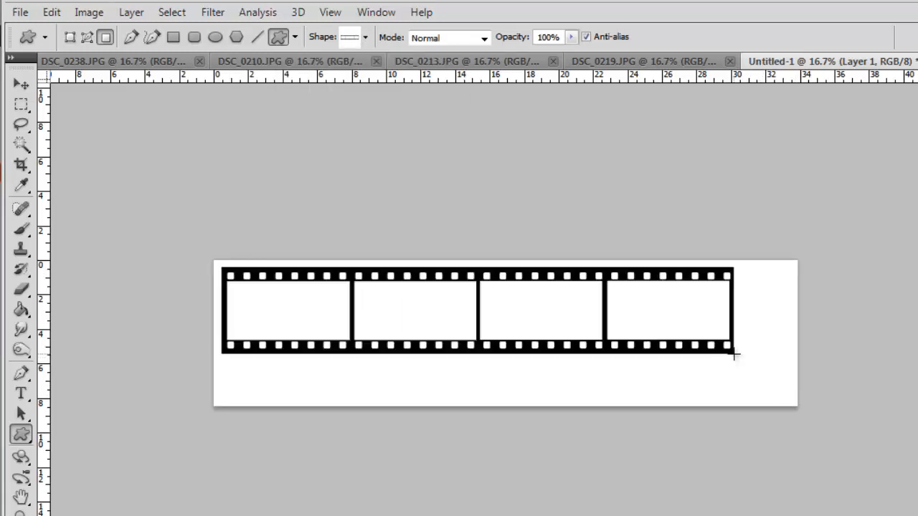
# - Rotate the canvas 90° clockwise with Image Rotation so the strip runs vertically
pyautogui.click(20, 83)
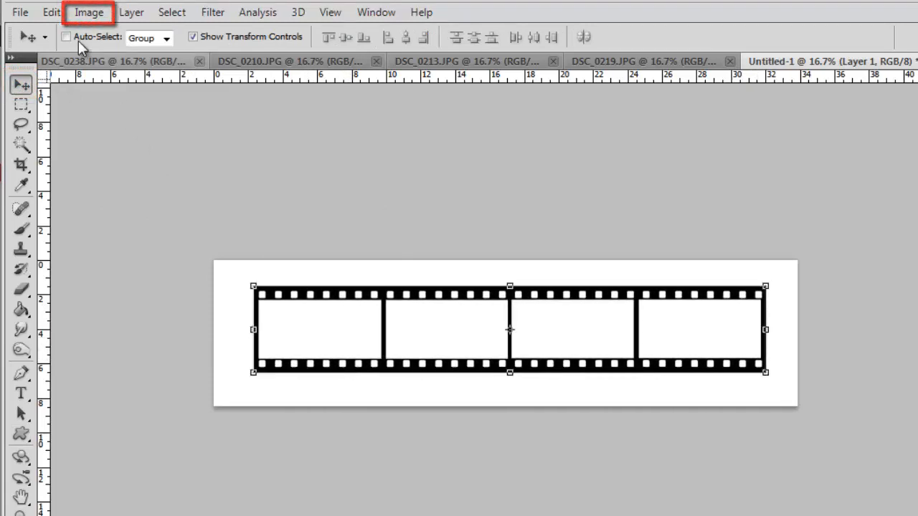
pyautogui.click(88, 12)
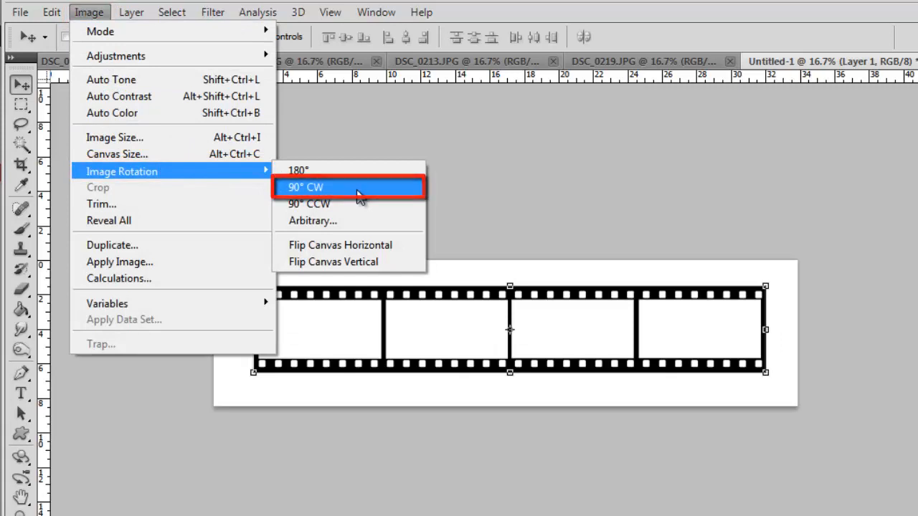
pyautogui.click(304, 187)
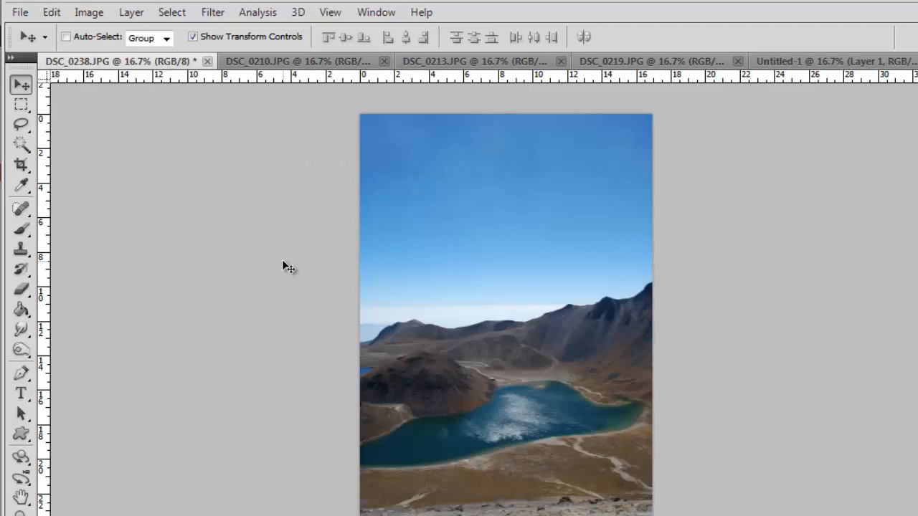
pyautogui.moveTo(125, 68)
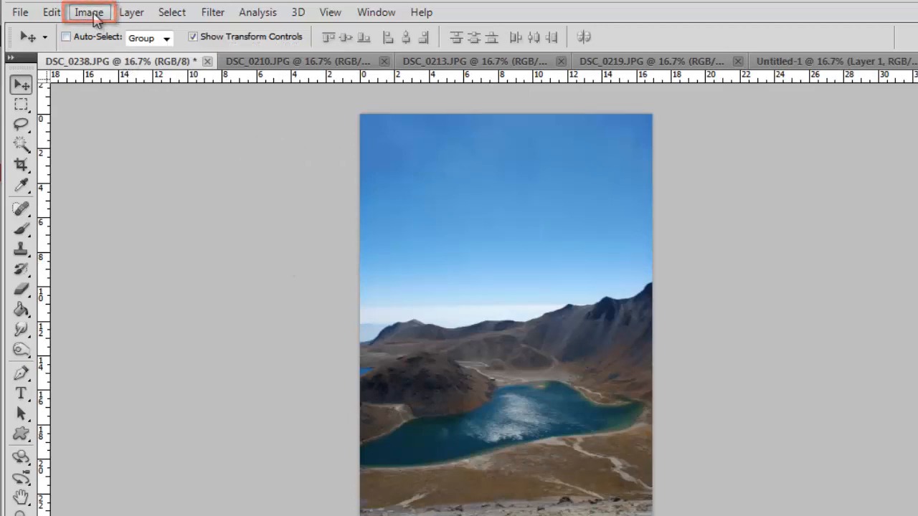
# - Reduce the DSC_0219 desert photo to a smaller pixel size via Image Size
pyautogui.click(88, 13)
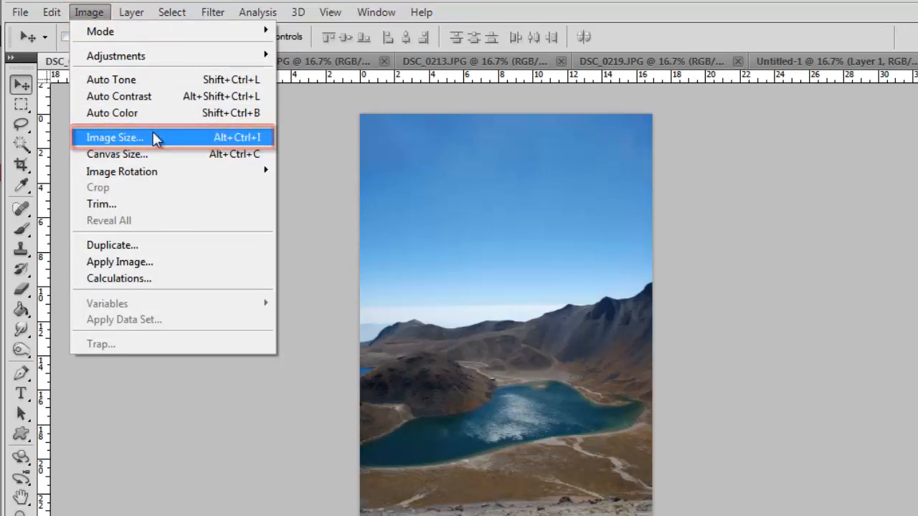
pyautogui.click(115, 138)
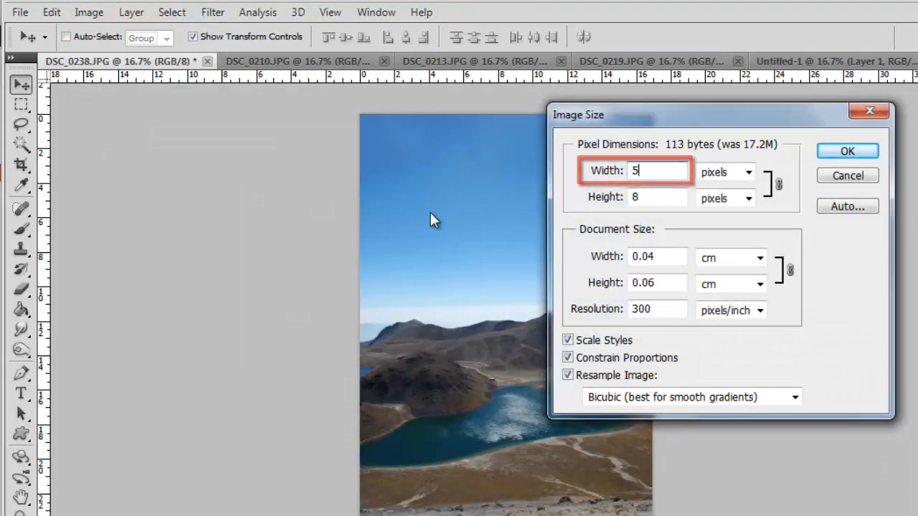
pyautogui.click(847, 151)
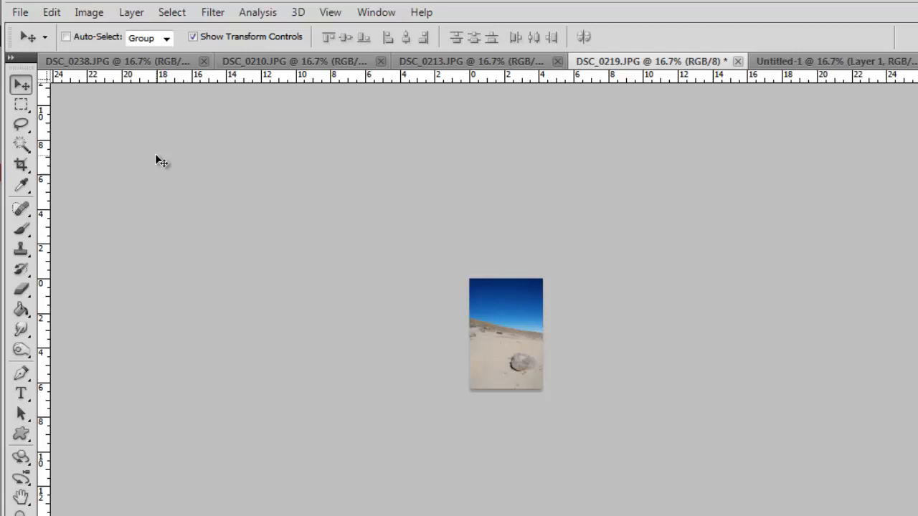
# - Switch to the DSC_0238 lake photo
pyautogui.click(108, 61)
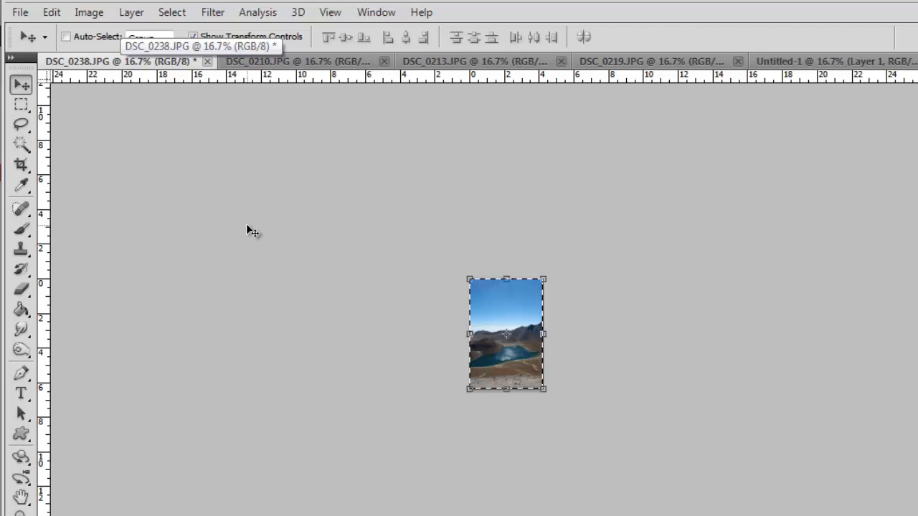
pyautogui.moveTo(346, 240)
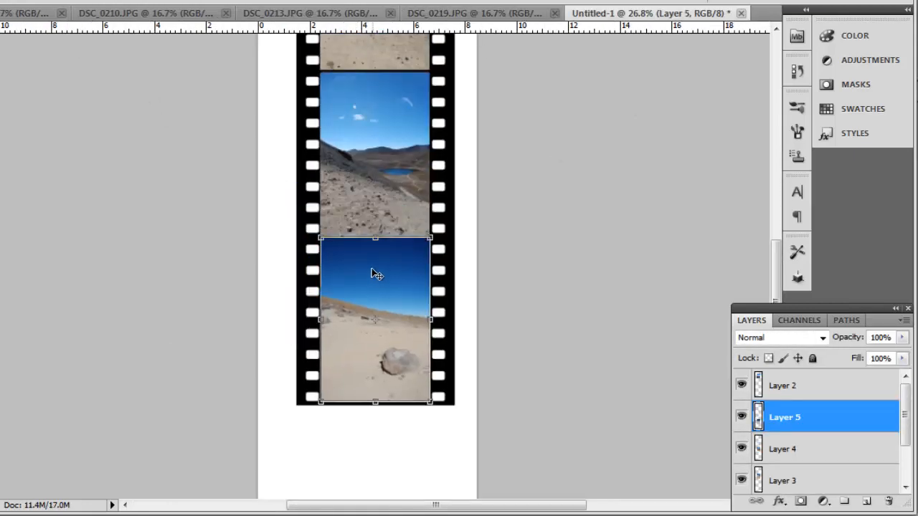
# - Flatten the photo and strip layers with Layer > Flatten Image
pyautogui.scroll(-3)
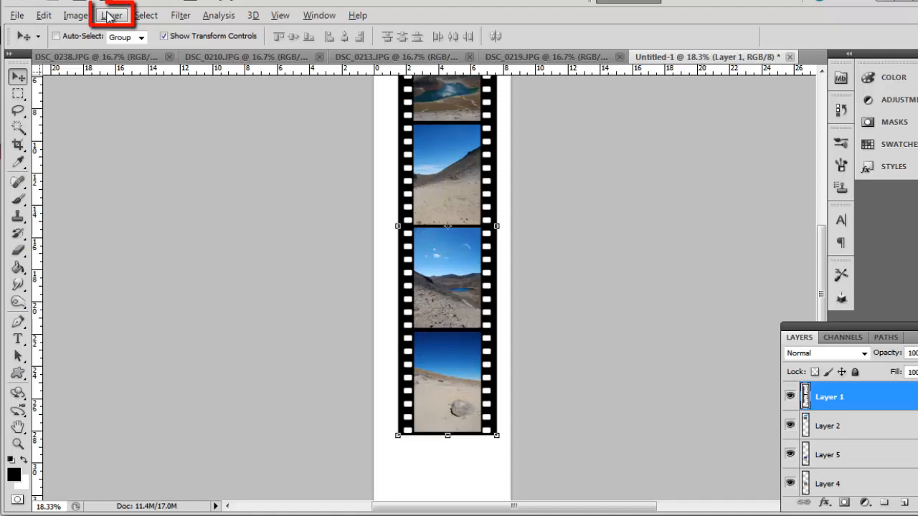
pyautogui.click(111, 15)
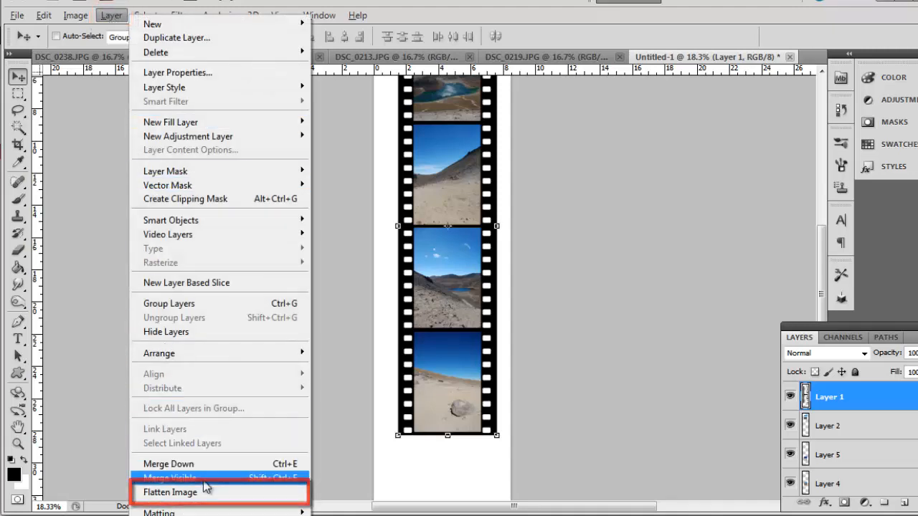
pyautogui.click(170, 492)
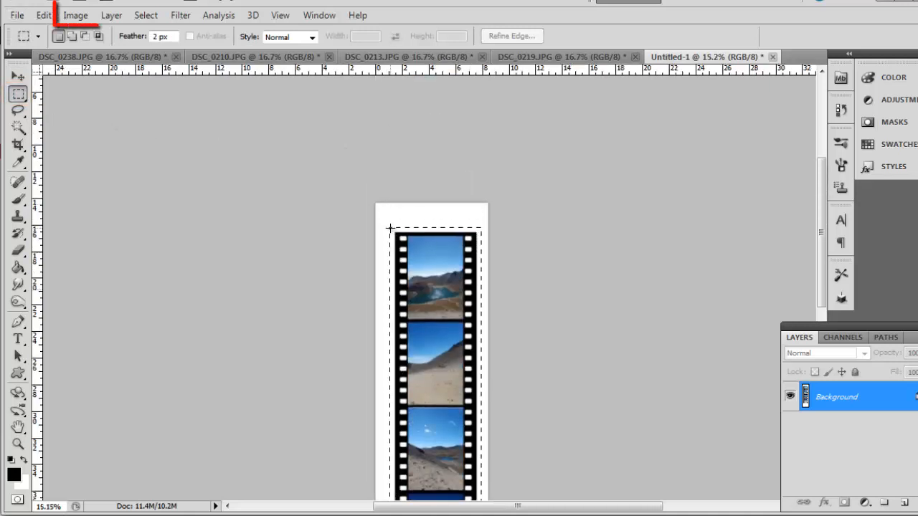
# - Crop the canvas to the selection around the vertical film strip
pyautogui.click(79, 15)
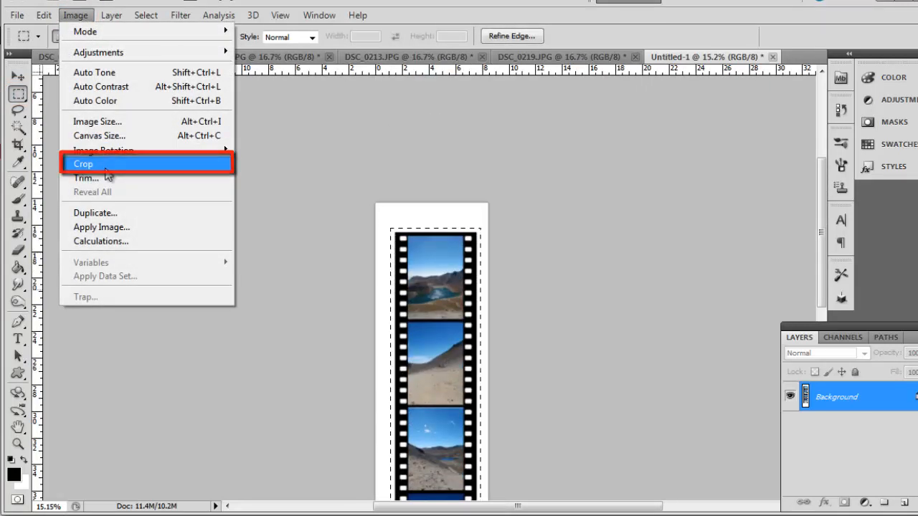
pyautogui.click(83, 164)
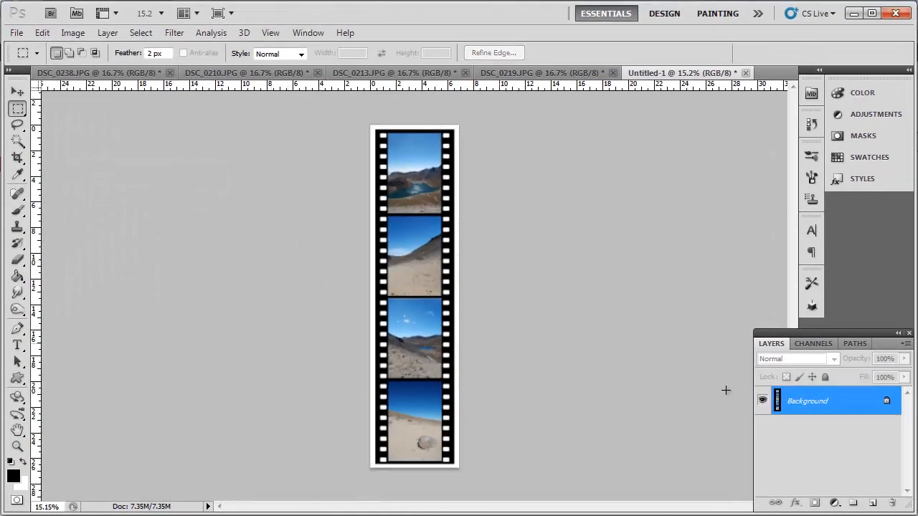